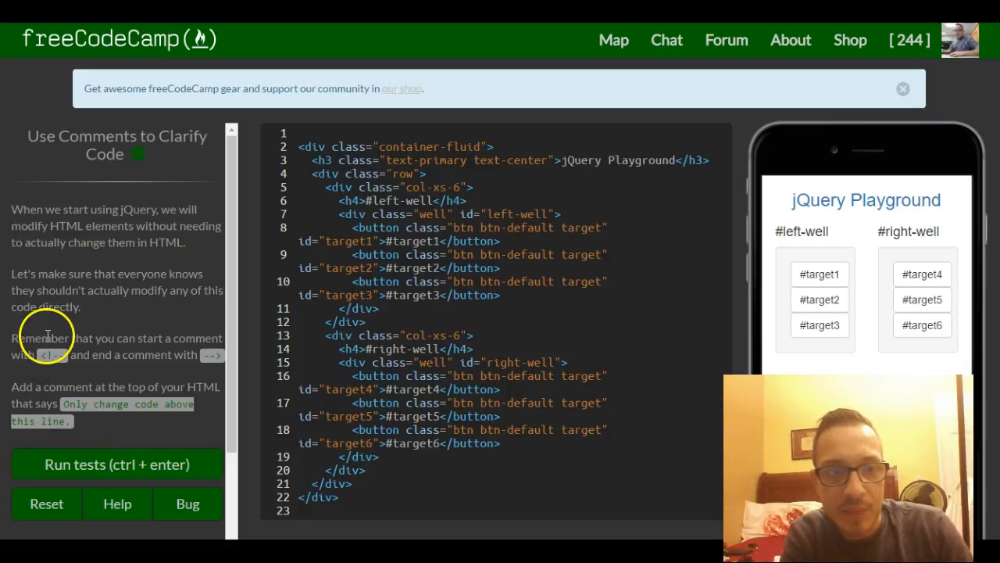
- Copy the '<!--' opener from the instructions onto a new first line of the editor
double_click(50, 354)
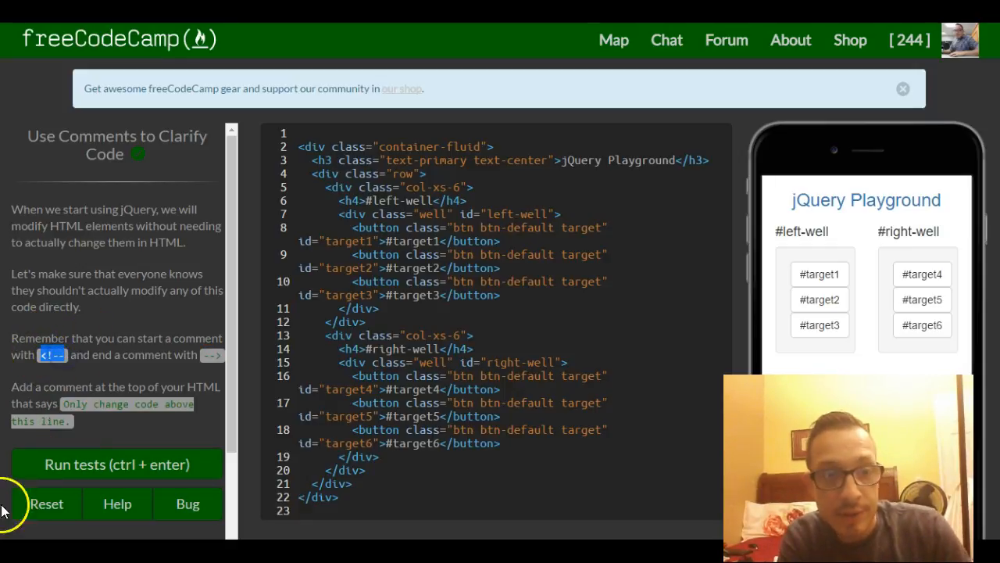
click(325, 132)
text(<!--)
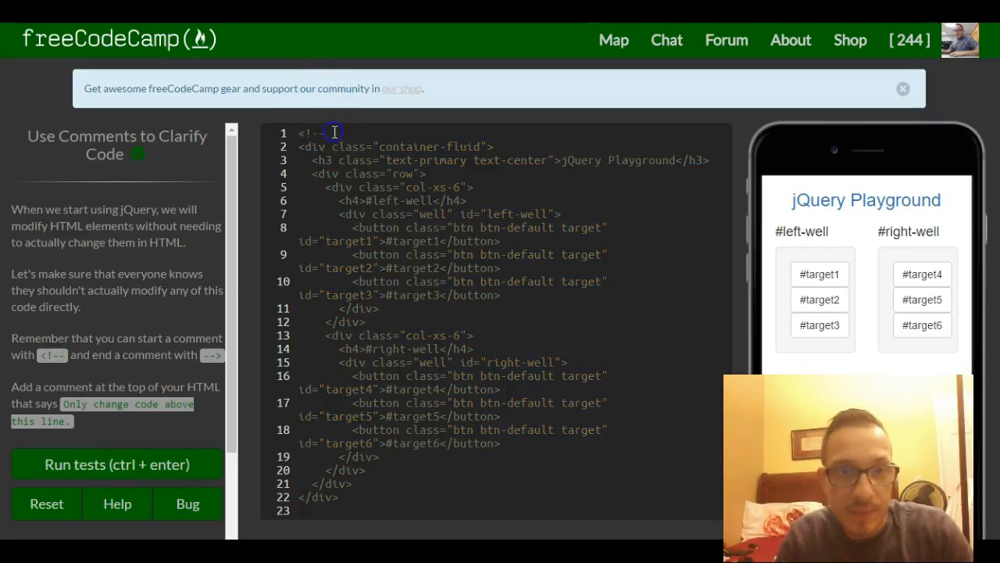
- Complete the comment as '<!-- Only change code above this line. -->'
text(Only change code above this line)
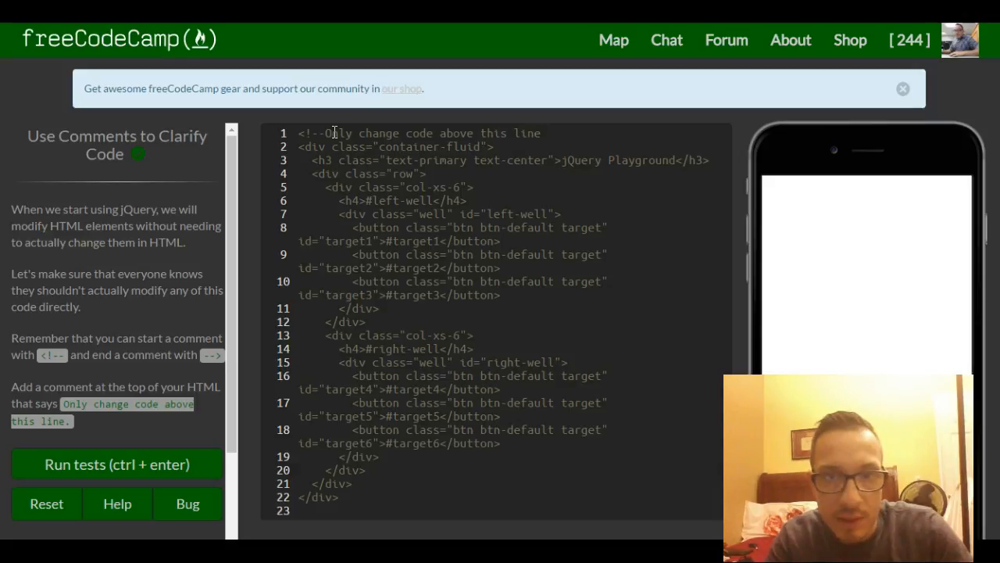
text(.)
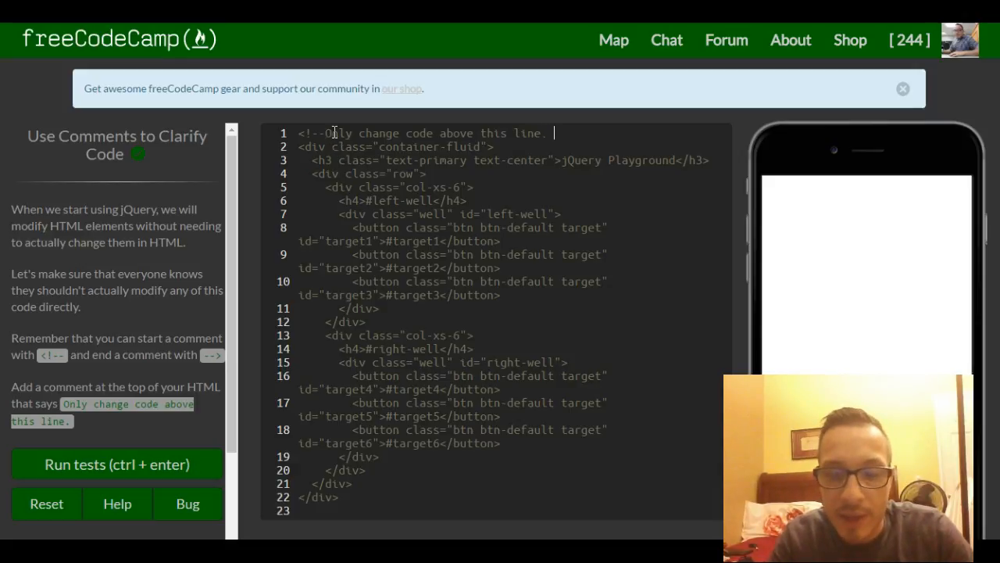
text(-->)
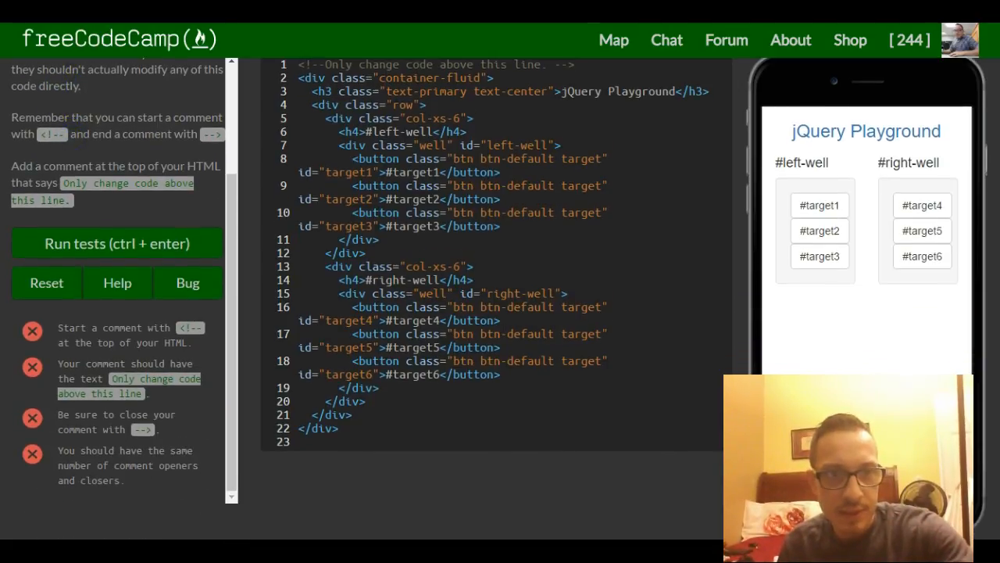
- Run the challenge tests so they all pass and the success dialog appears
click(116, 244)
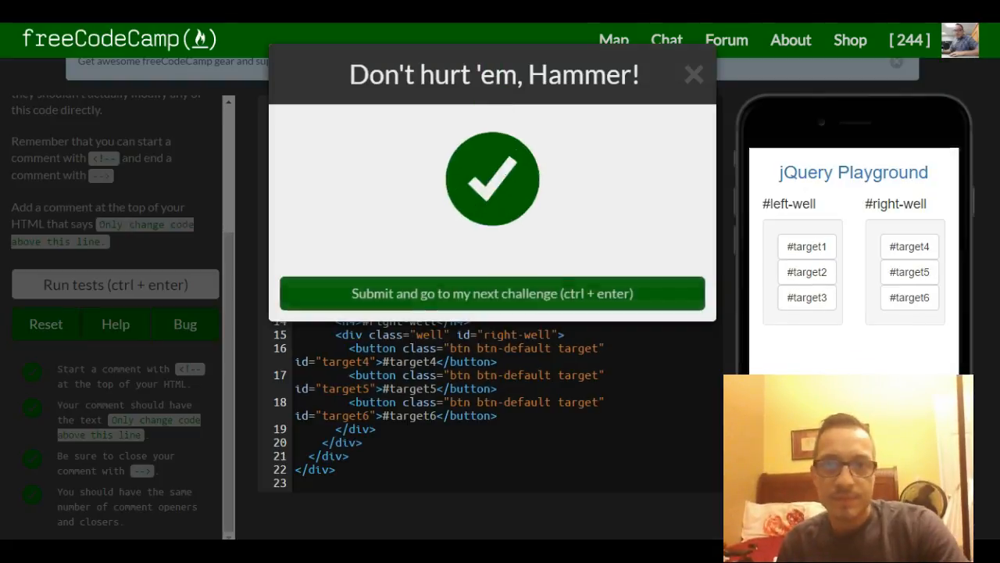